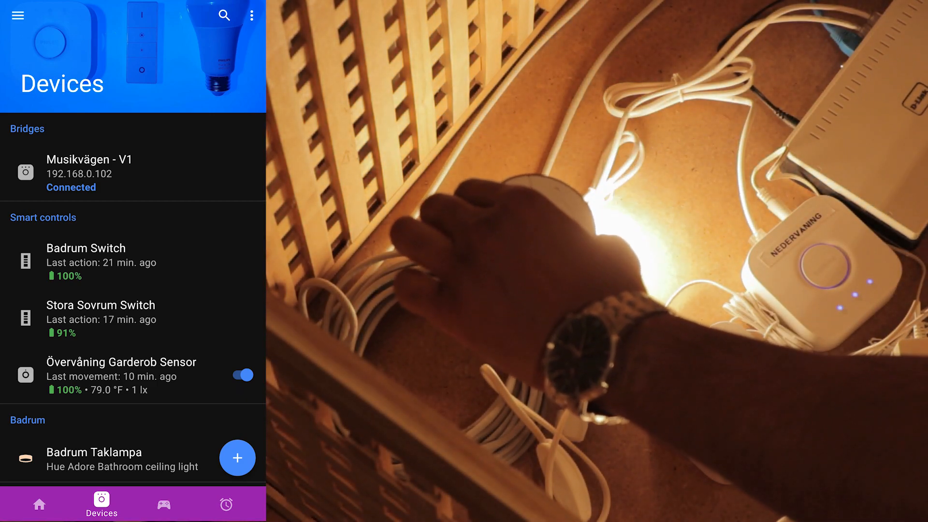
- Start adding a new third-party smart control from the Devices screen
left_click(237, 459)
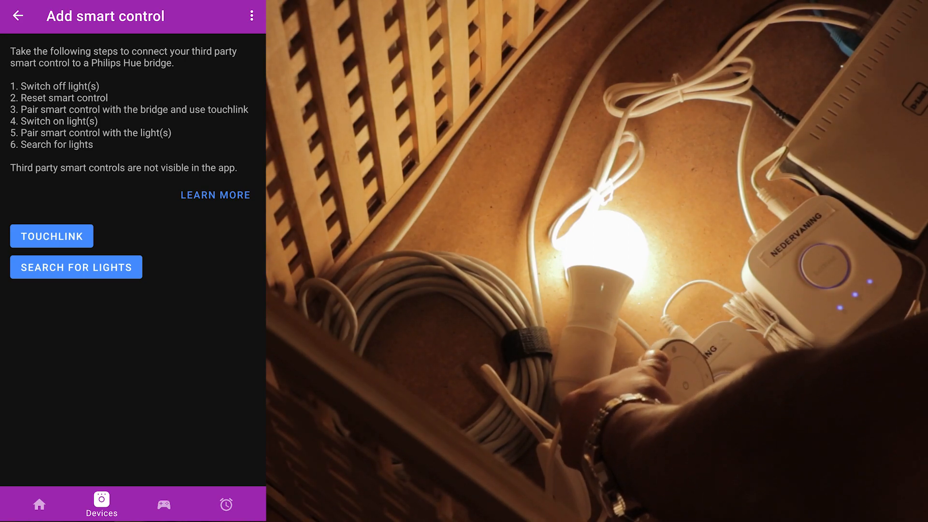
left_click(51, 236)
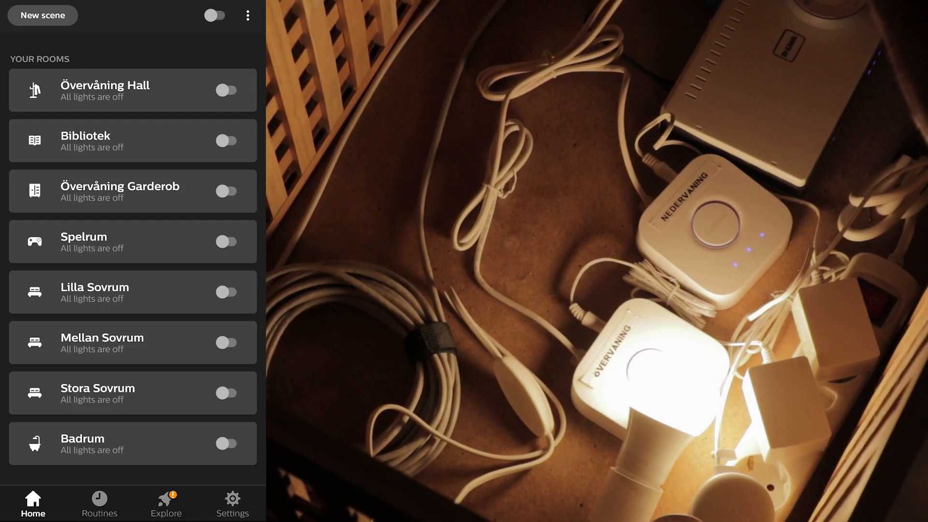
- Go to Rooms & zones from the home screen menu to edit the Bibliotek room
left_click(246, 13)
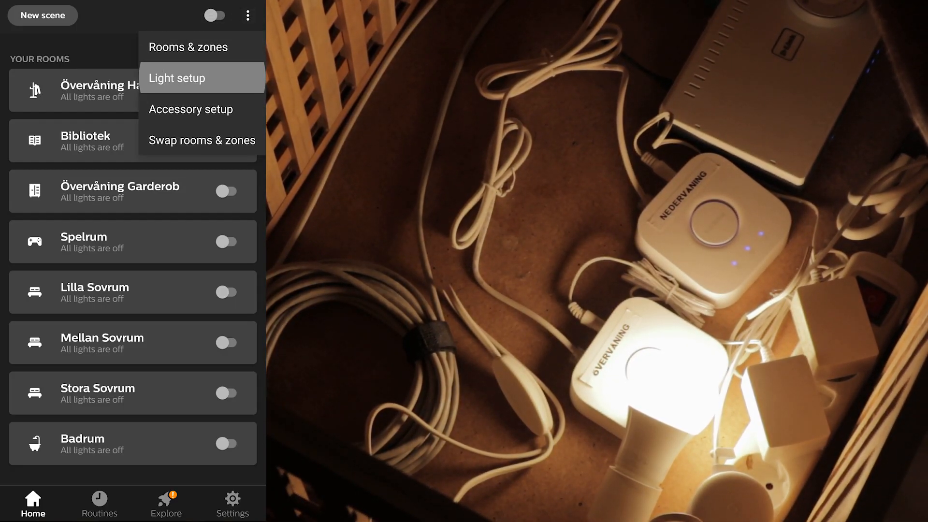
left_click(176, 78)
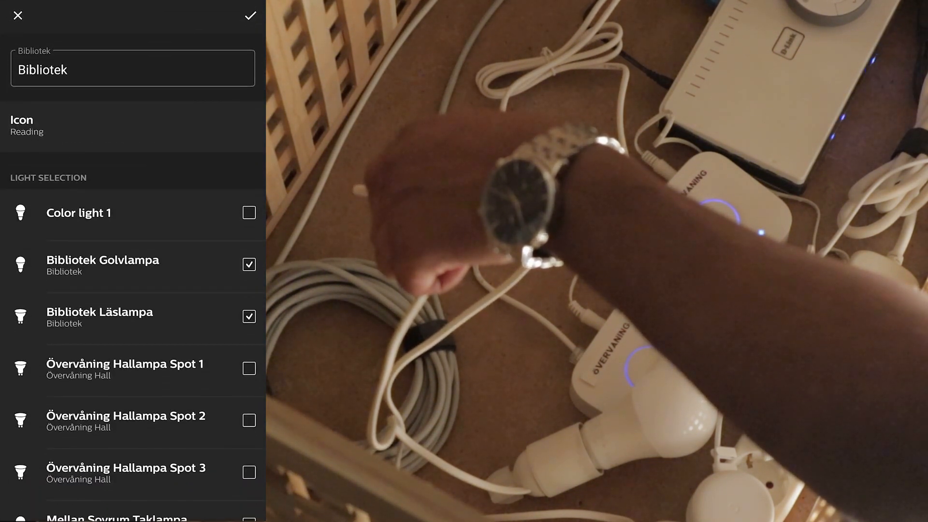
- Save the Bibliotek room with Color light 1 added to its lights
left_click(249, 15)
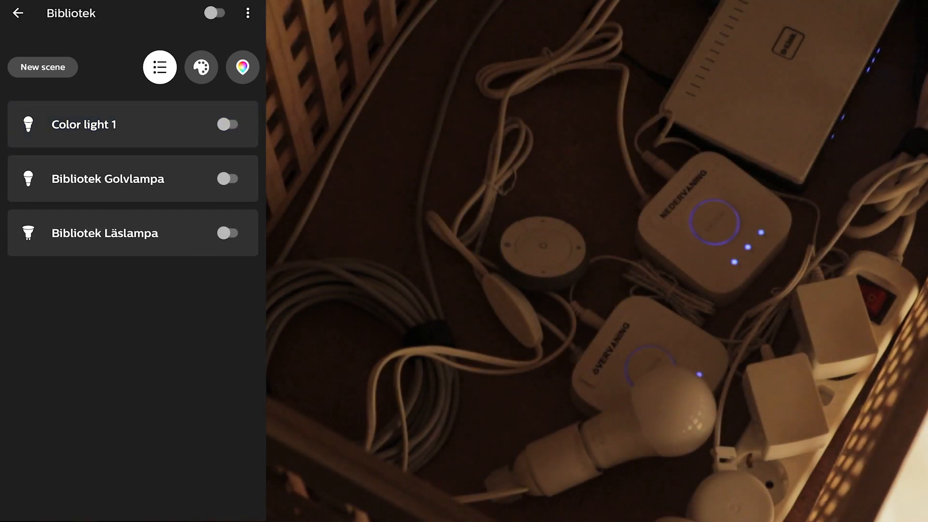
left_click(229, 125)
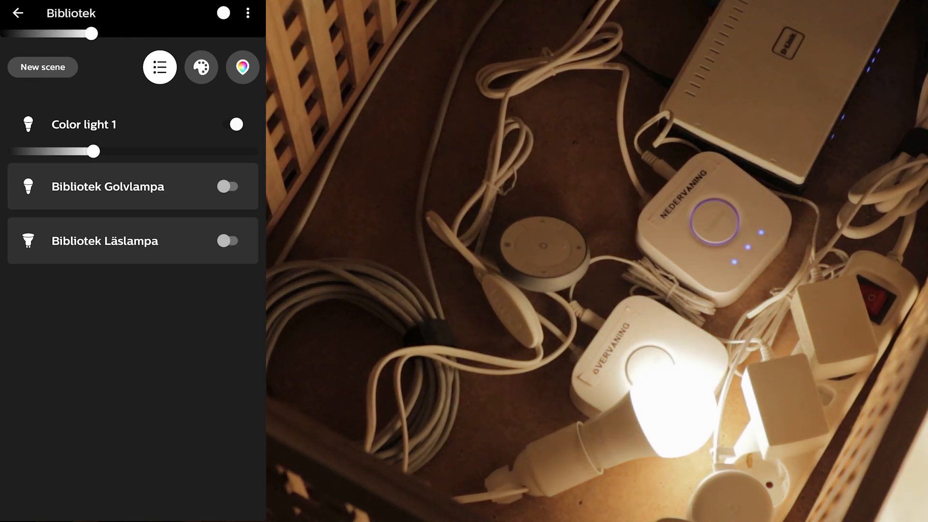
left_click(235, 124)
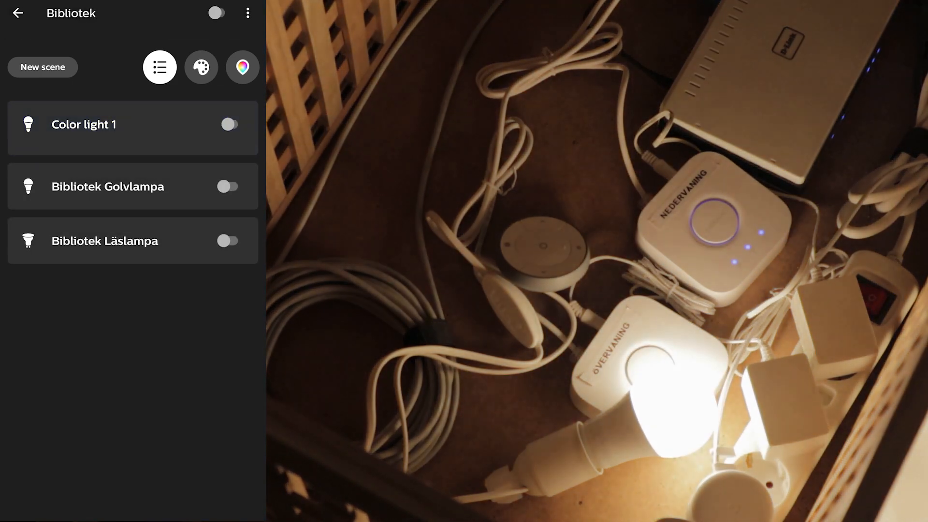